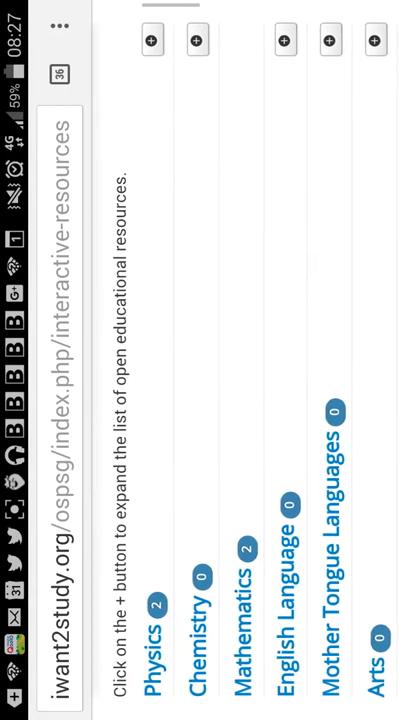
Expand the Physics category to list subtopics like Waves, Quantum Physics and Thermal Physics
left_click(155, 38)
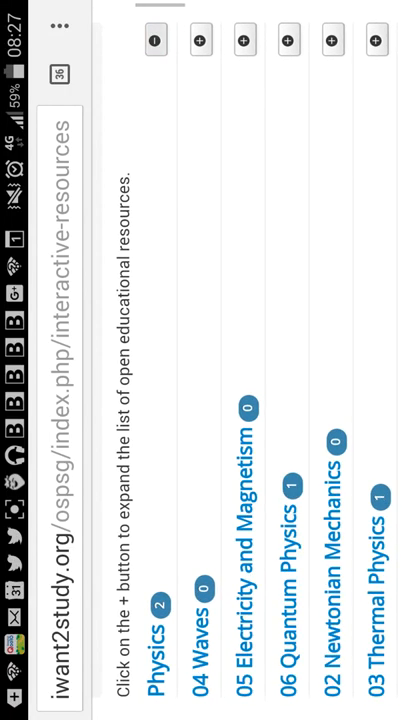